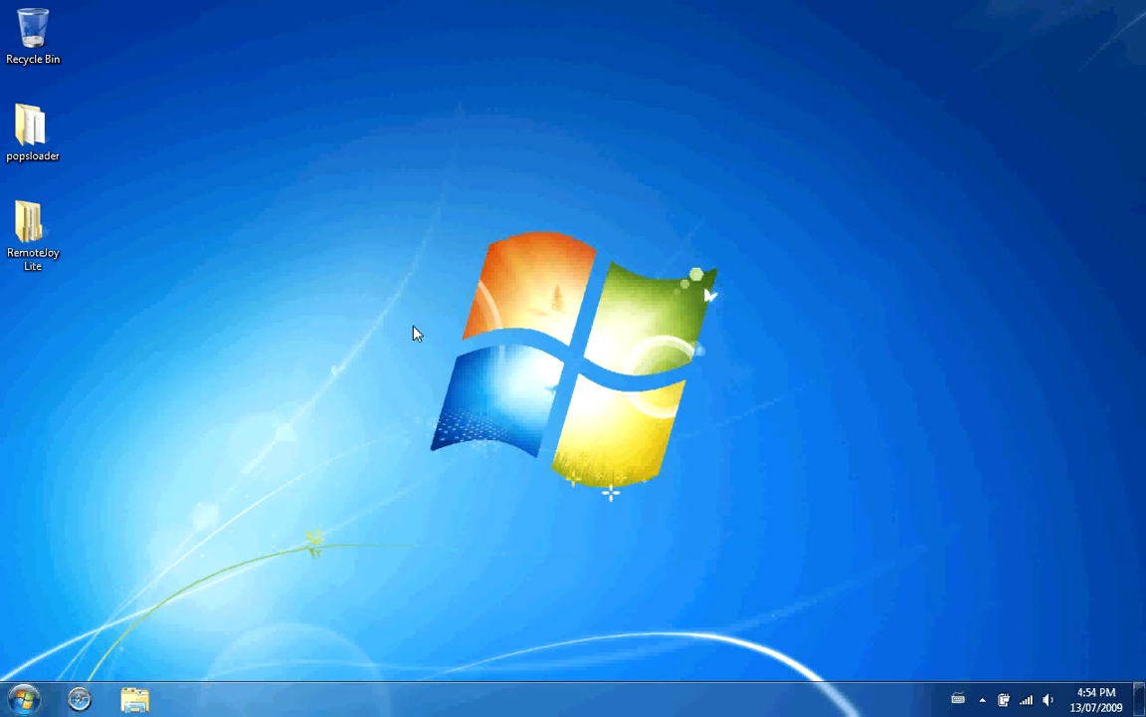
Step: Open the Computer view and continue without scanning the Sony PSP (E:) drive
click(20, 699)
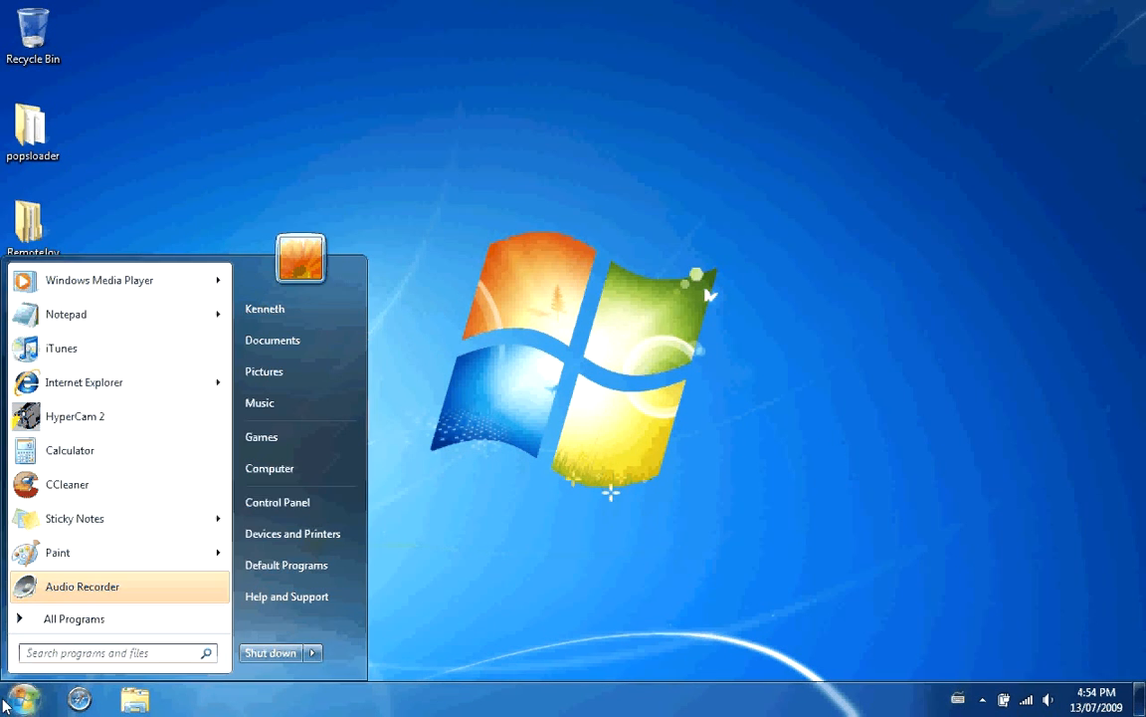
click(269, 468)
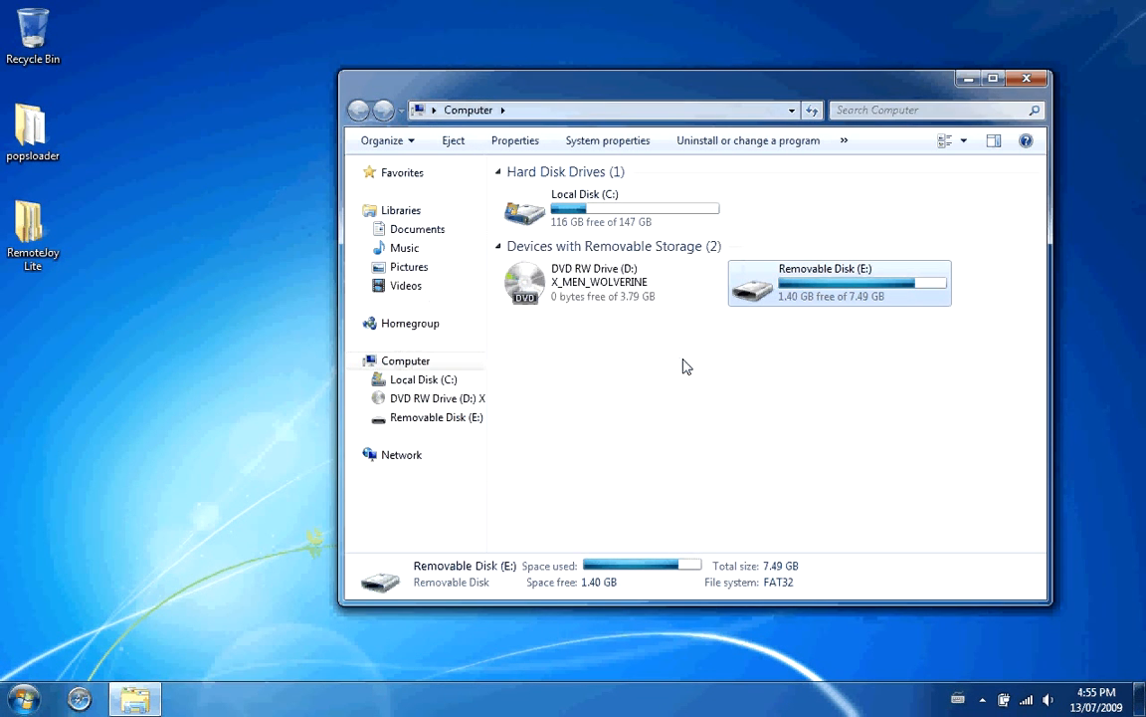
mouse_move(796, 392)
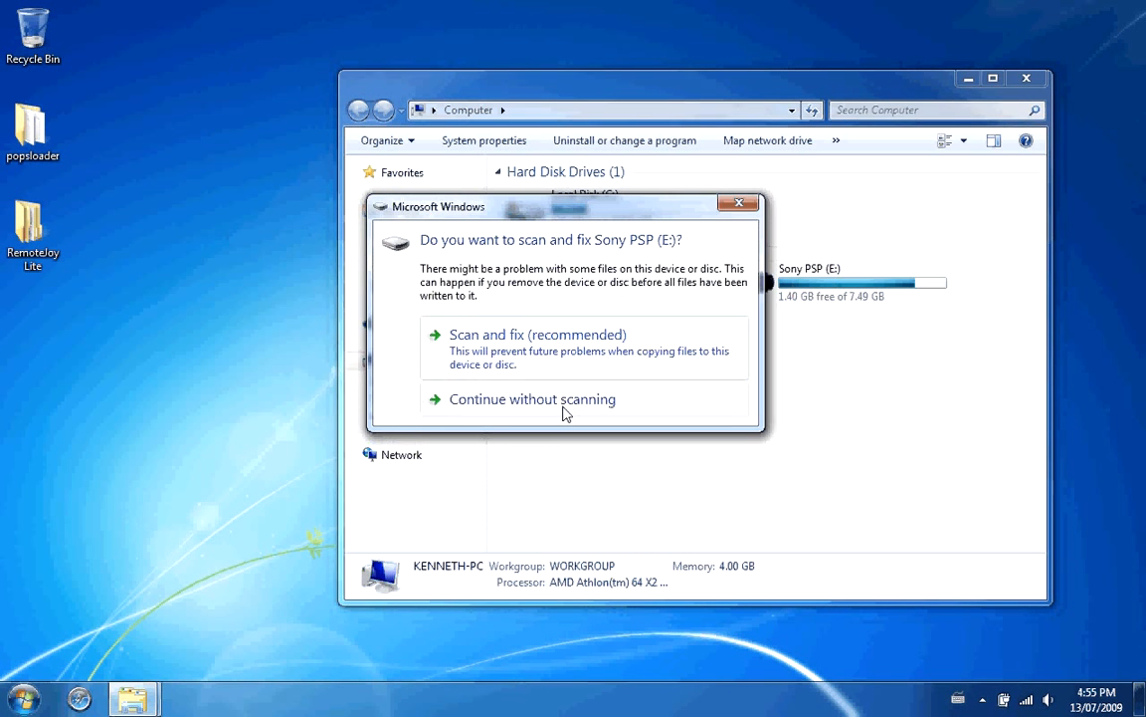
click(533, 398)
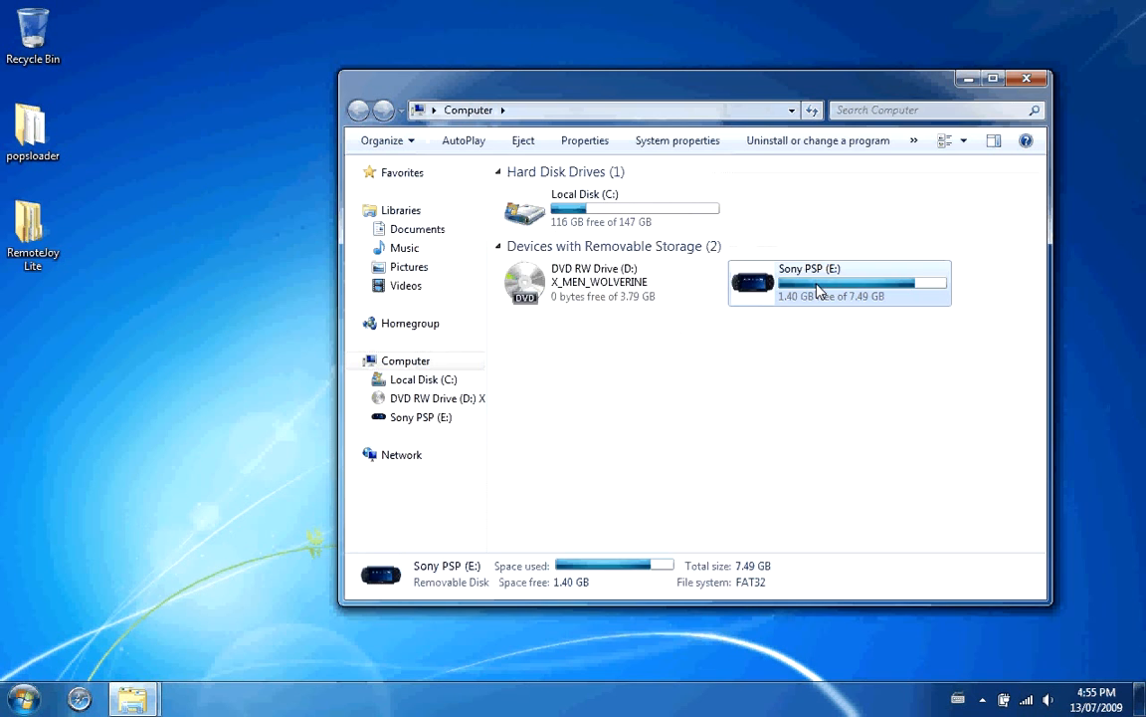
Step: Open Sony PSP (E:) and its seplugins folder
double_click(839, 282)
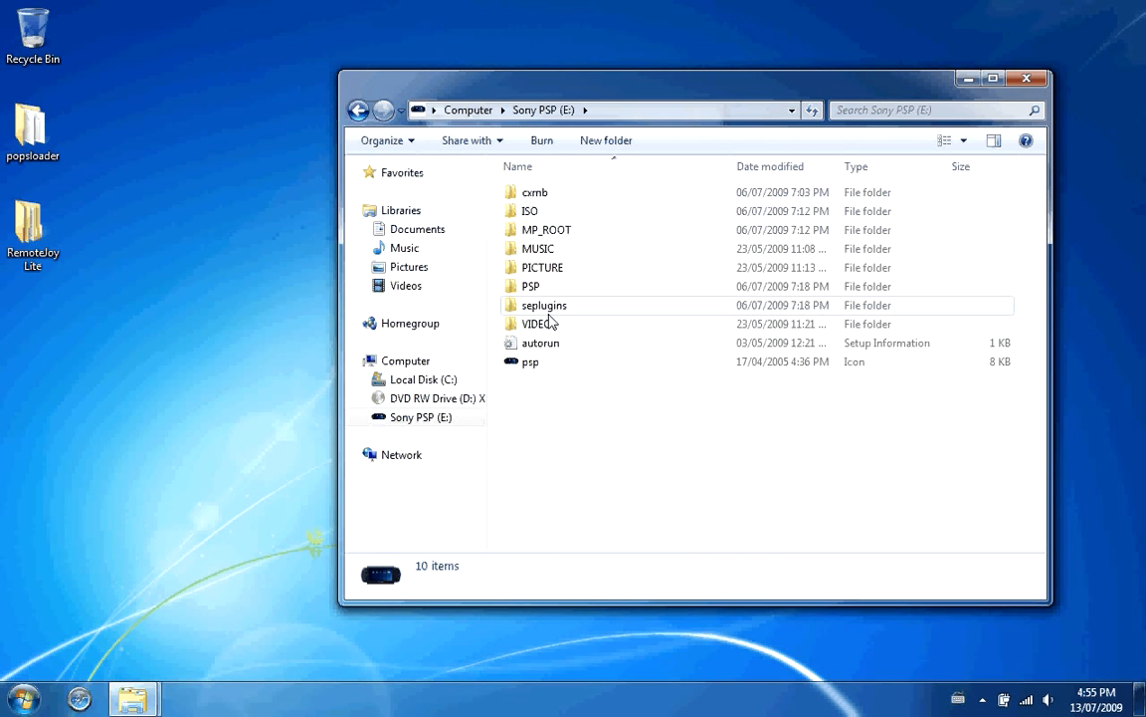
double_click(544, 305)
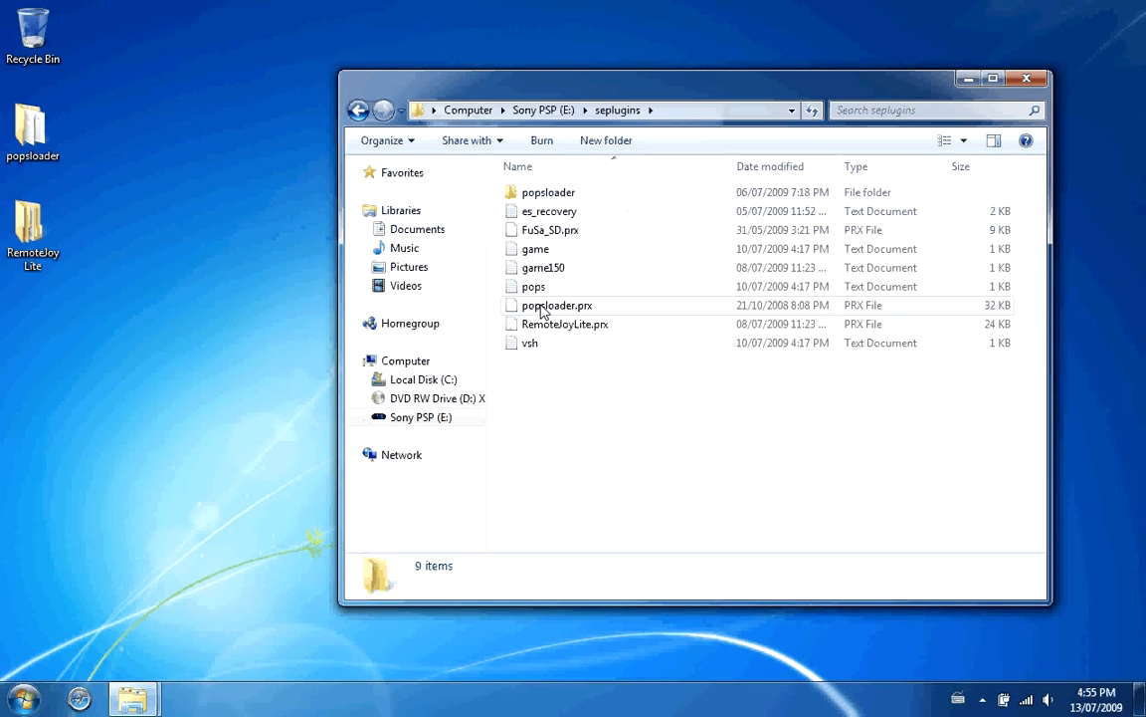
mouse_move(534, 287)
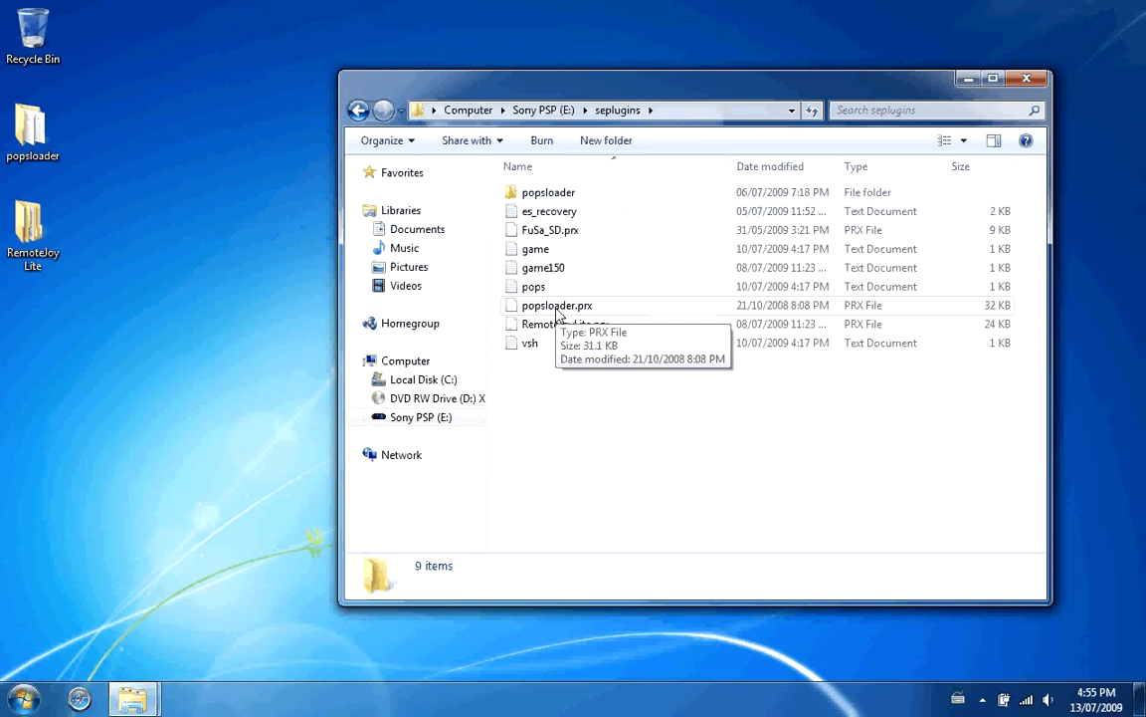
mouse_move(579, 403)
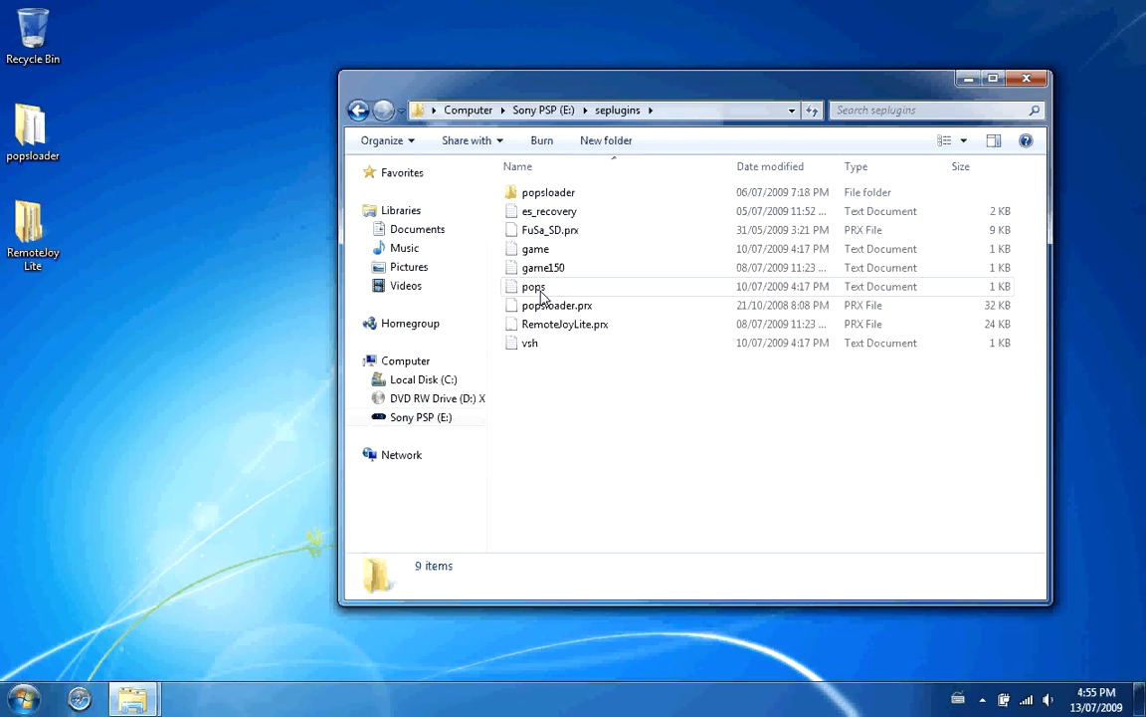
Step: Select and open the pops file in seplugins
click(533, 286)
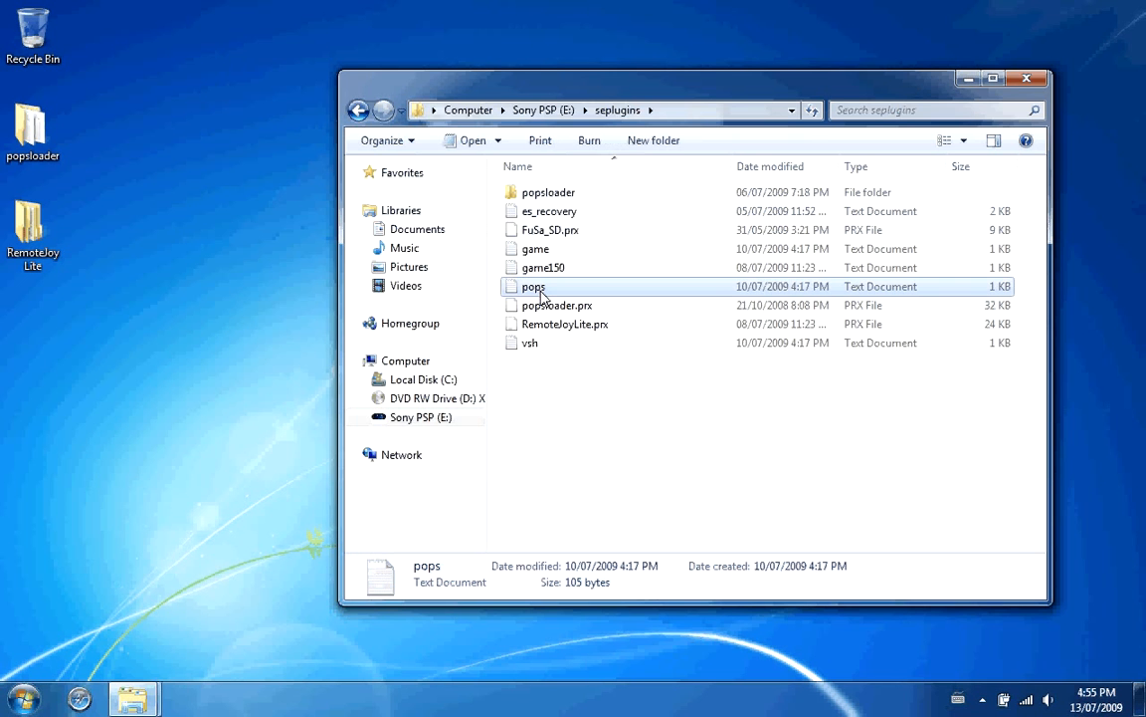
double_click(533, 285)
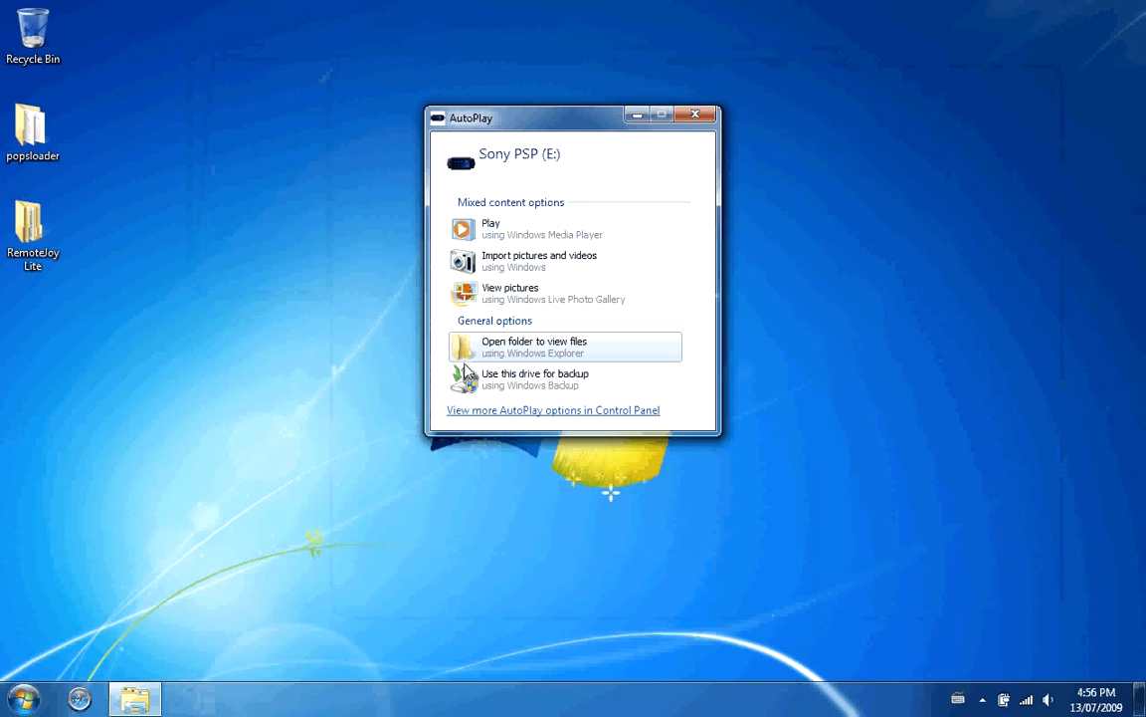
Step: Close the Sony PSP (E:) AutoPlay prompt
click(534, 346)
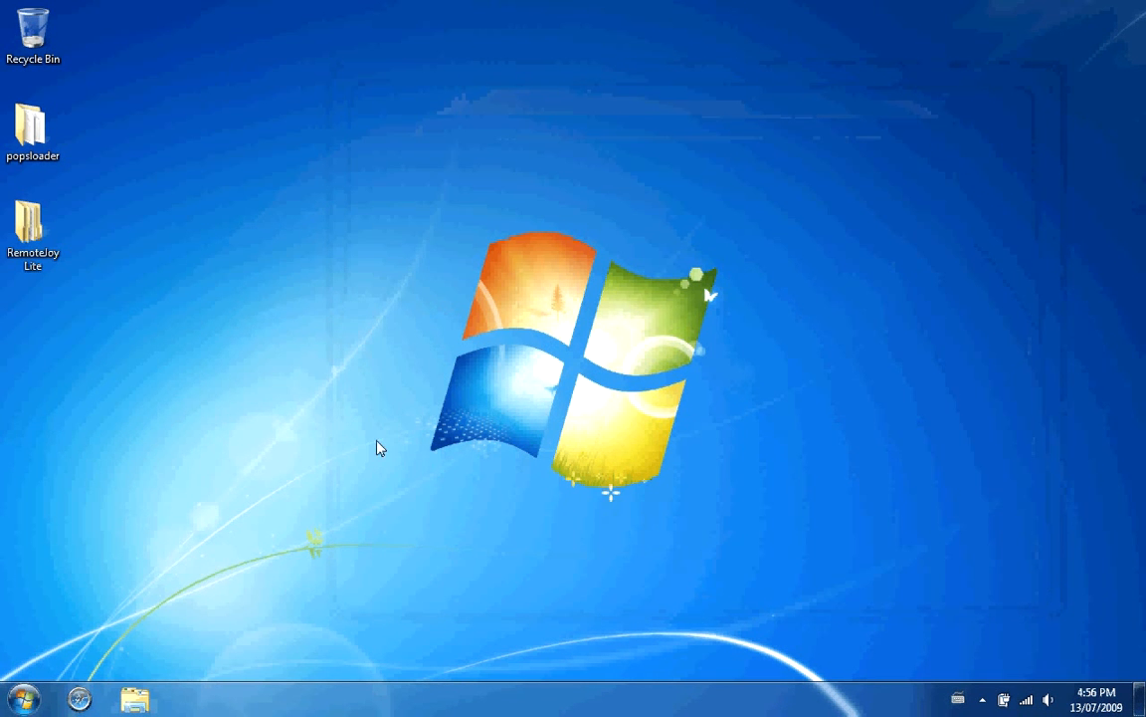
mouse_move(318, 196)
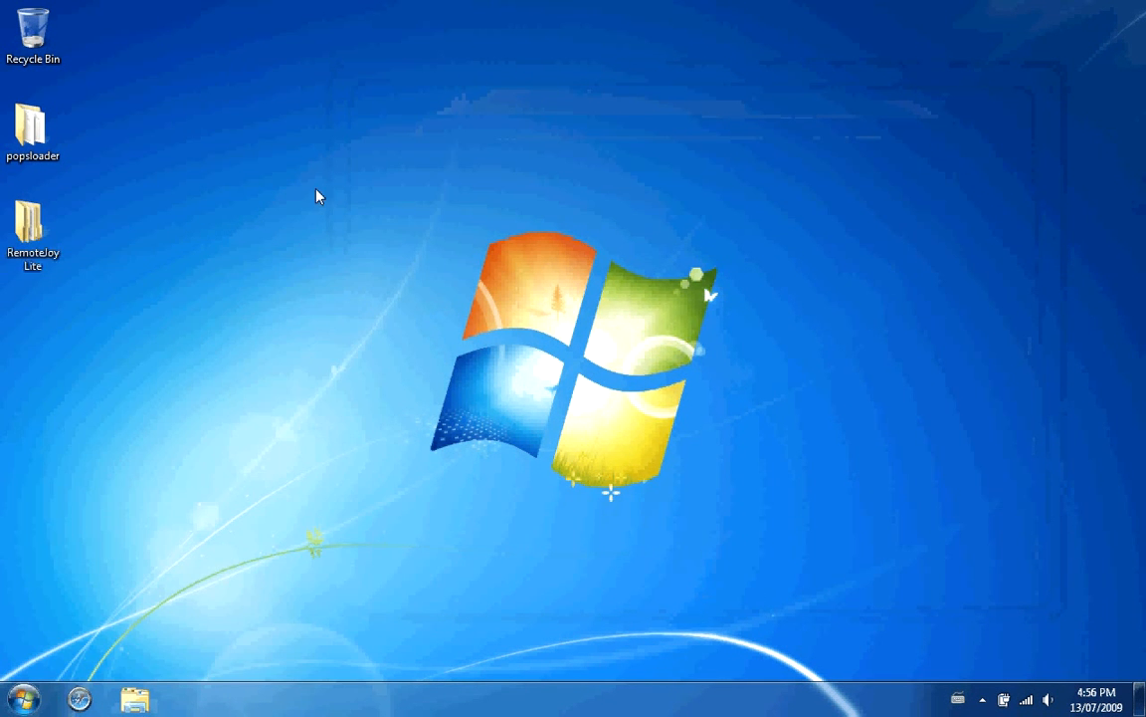
Step: Open the desktop RemoteJoy Lite folder and its GUI subfolder
double_click(33, 224)
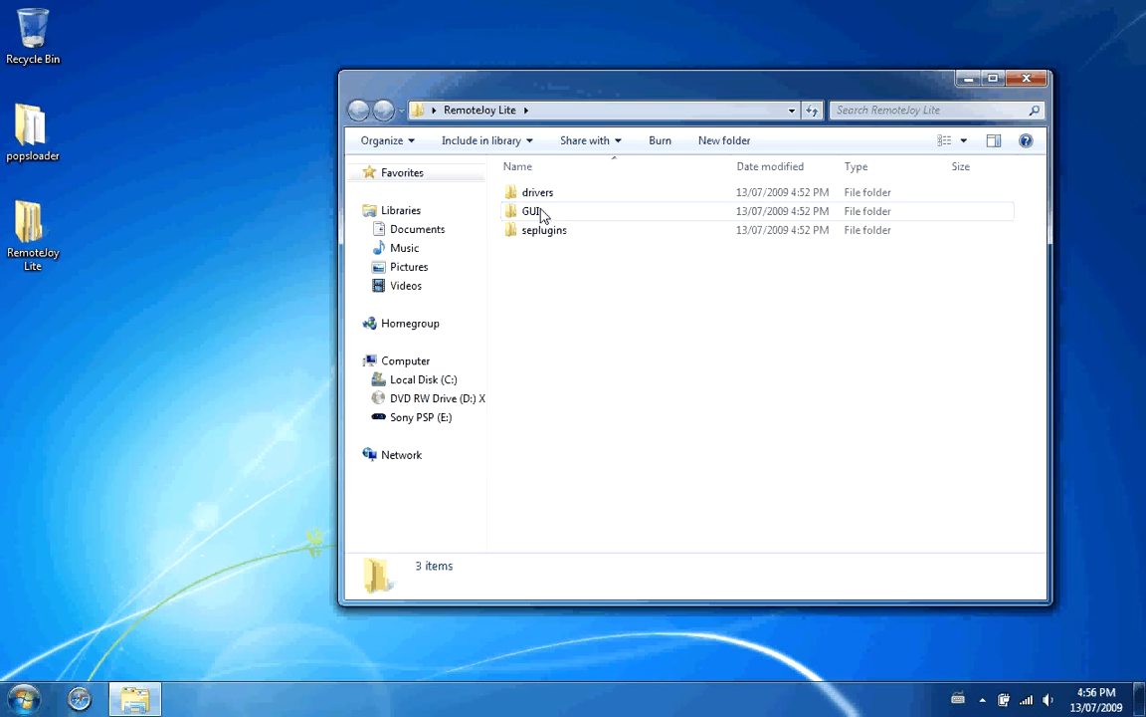
double_click(532, 210)
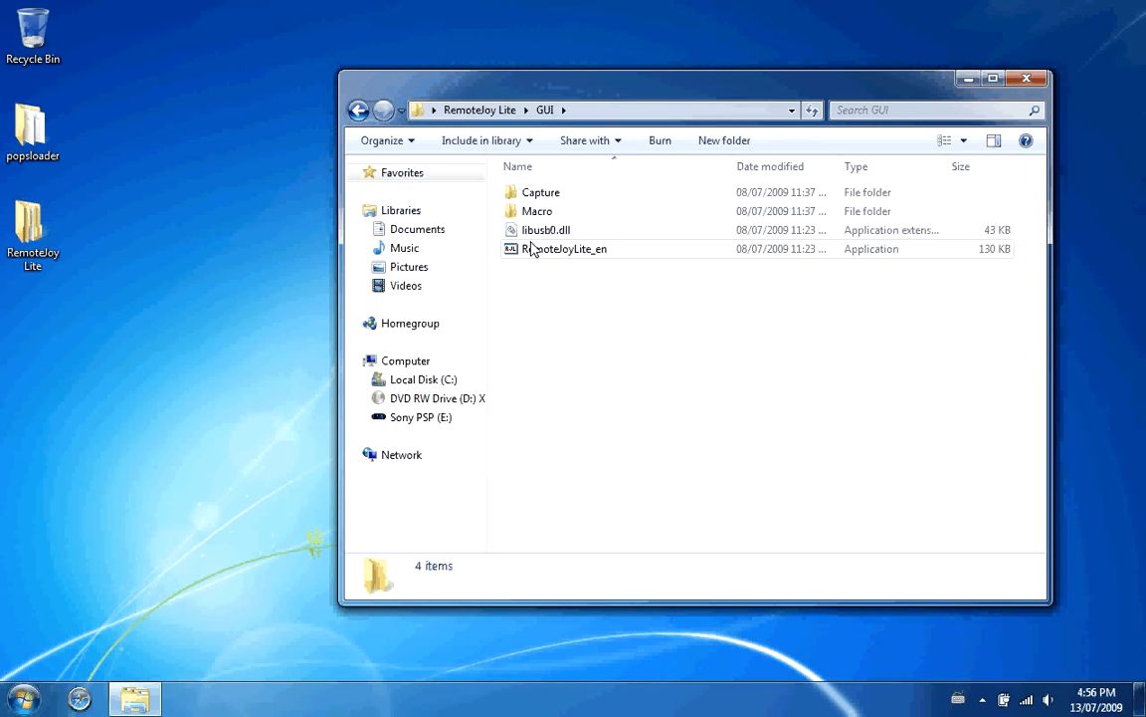
mouse_move(533, 253)
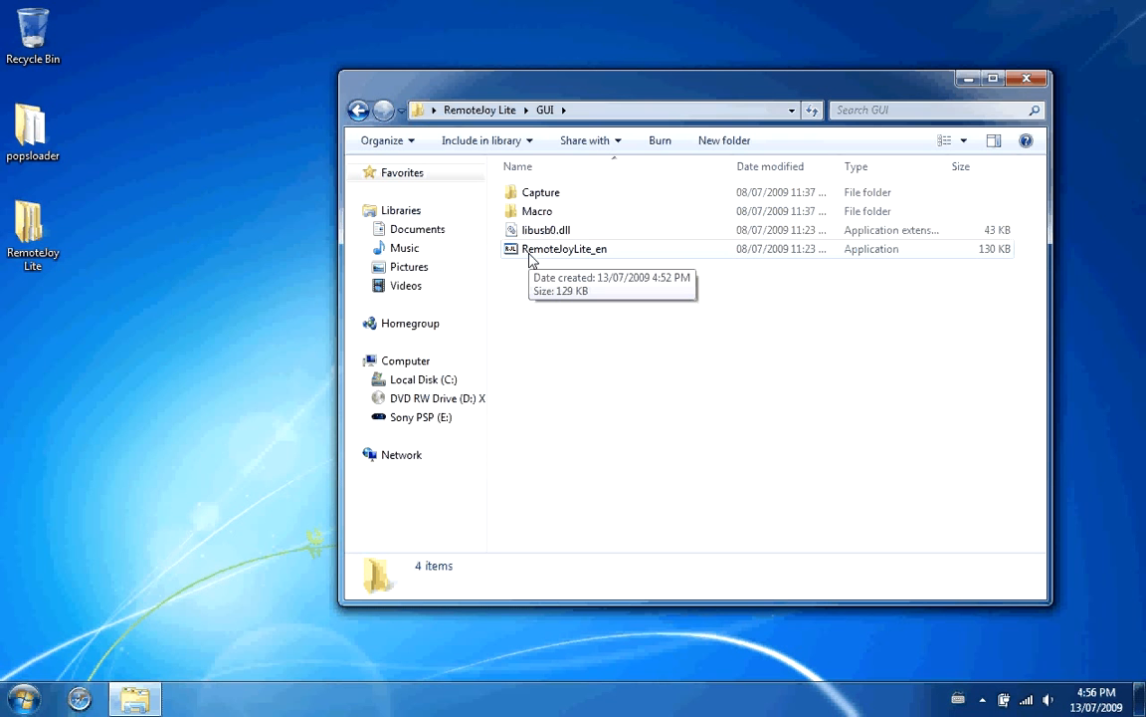
Step: Launch RemoteJoyLite_en and wait for the PSP health warning screen
double_click(564, 249)
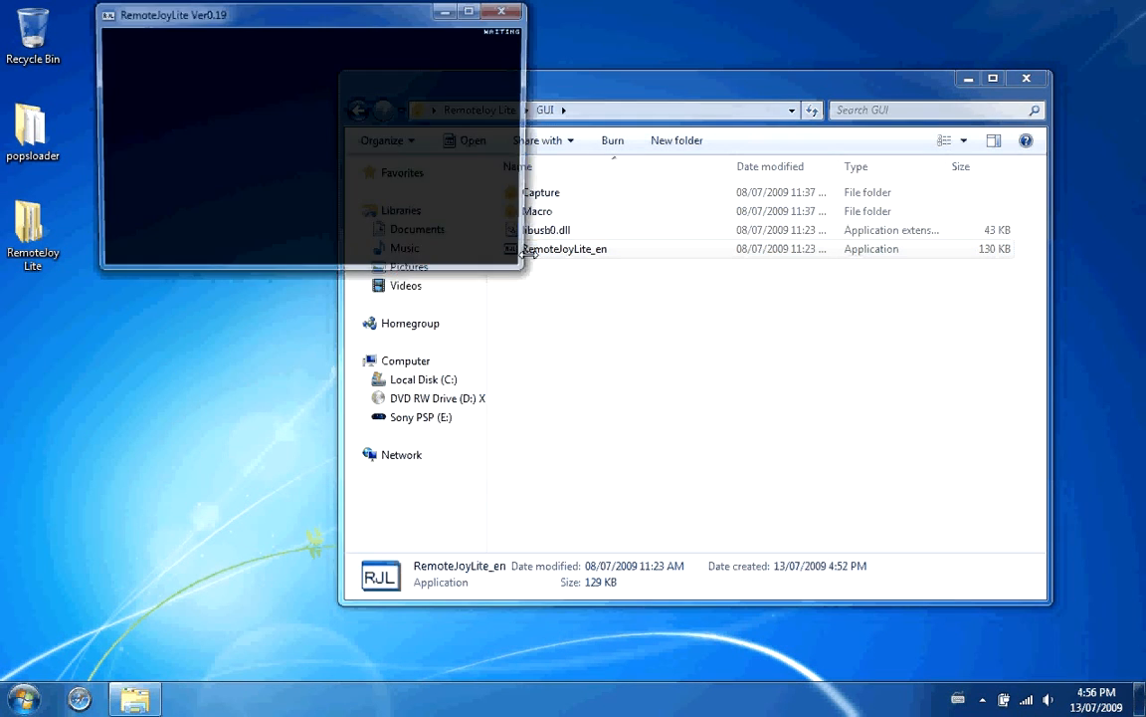
click(298, 149)
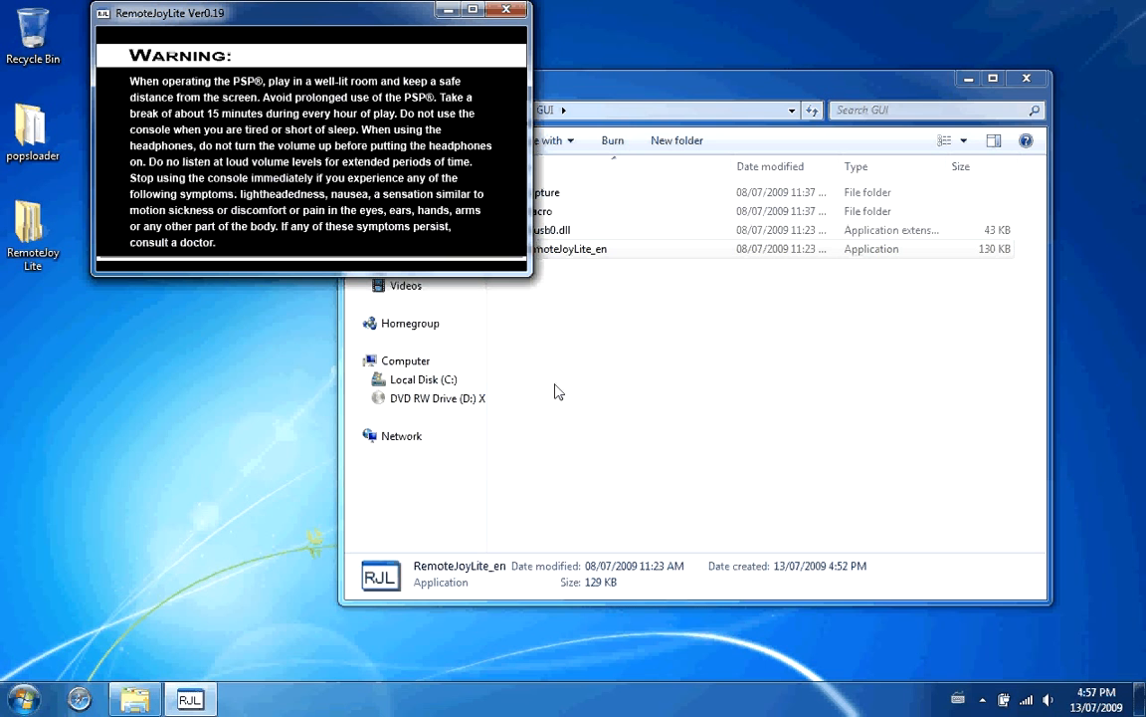
mouse_move(328, 235)
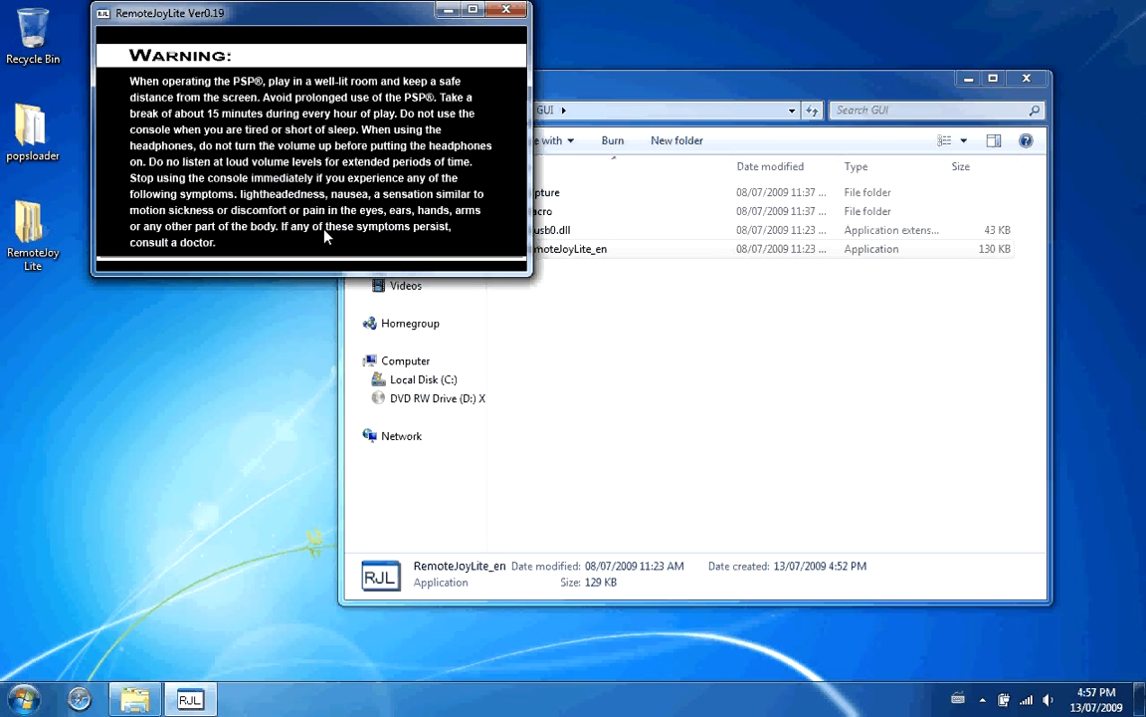